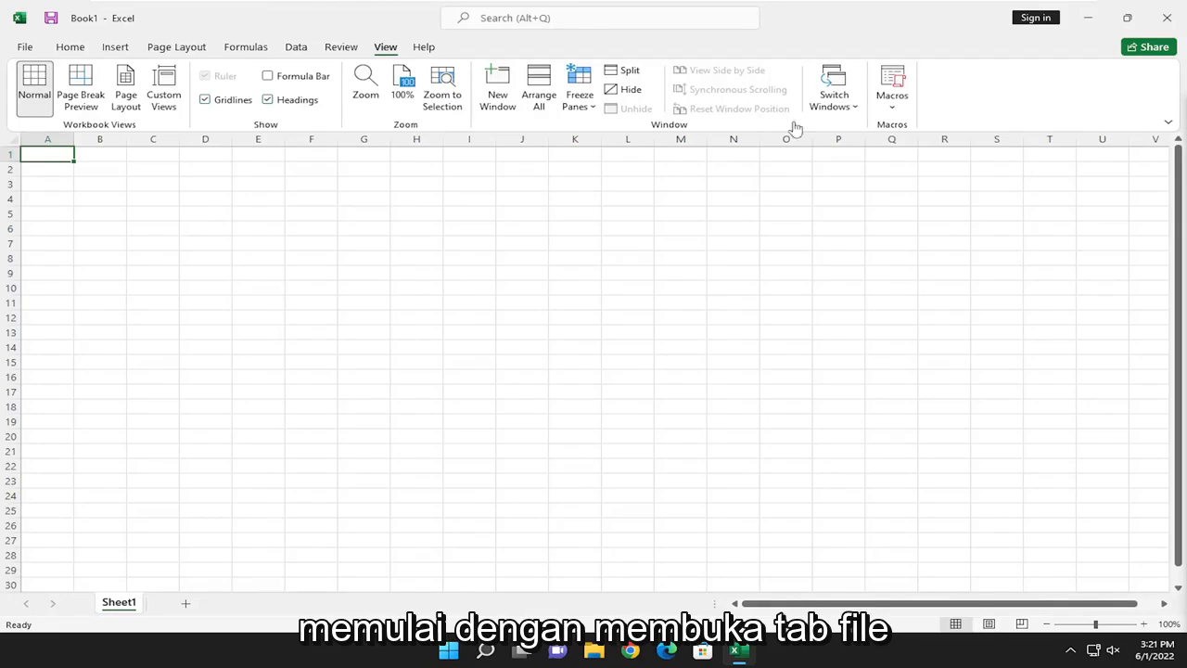
Step: Go to File > Options and select the Trust Center category
{"action": "left_click", "coordinate": [24, 46]}
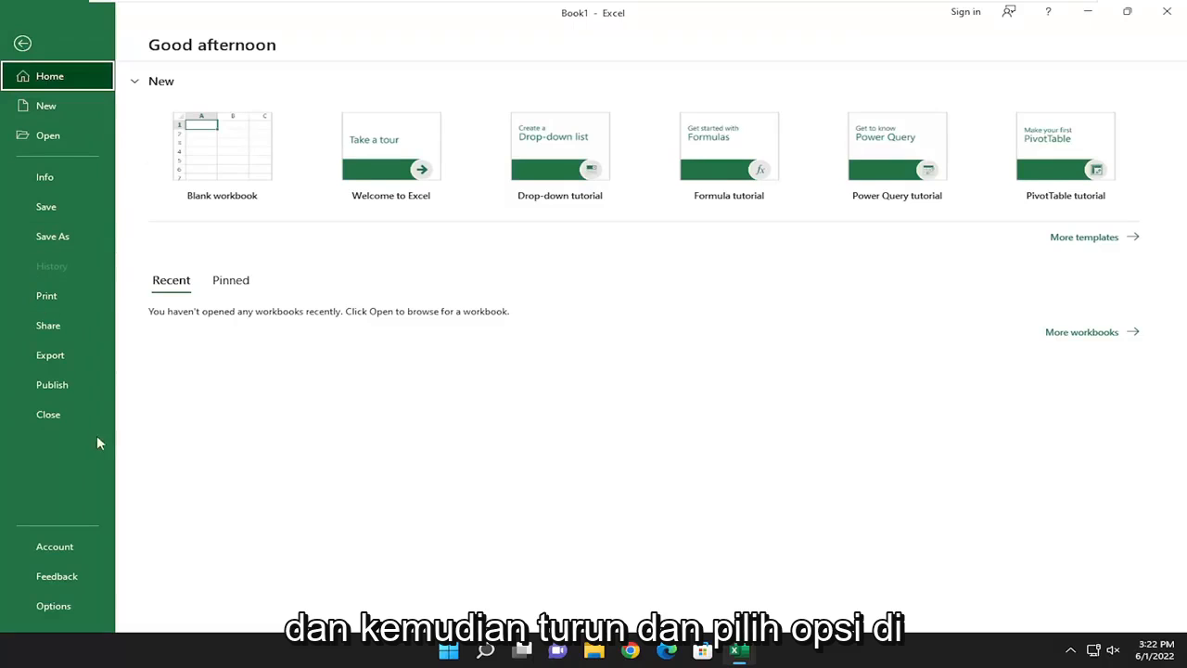
{"action": "left_click", "coordinate": [52, 605]}
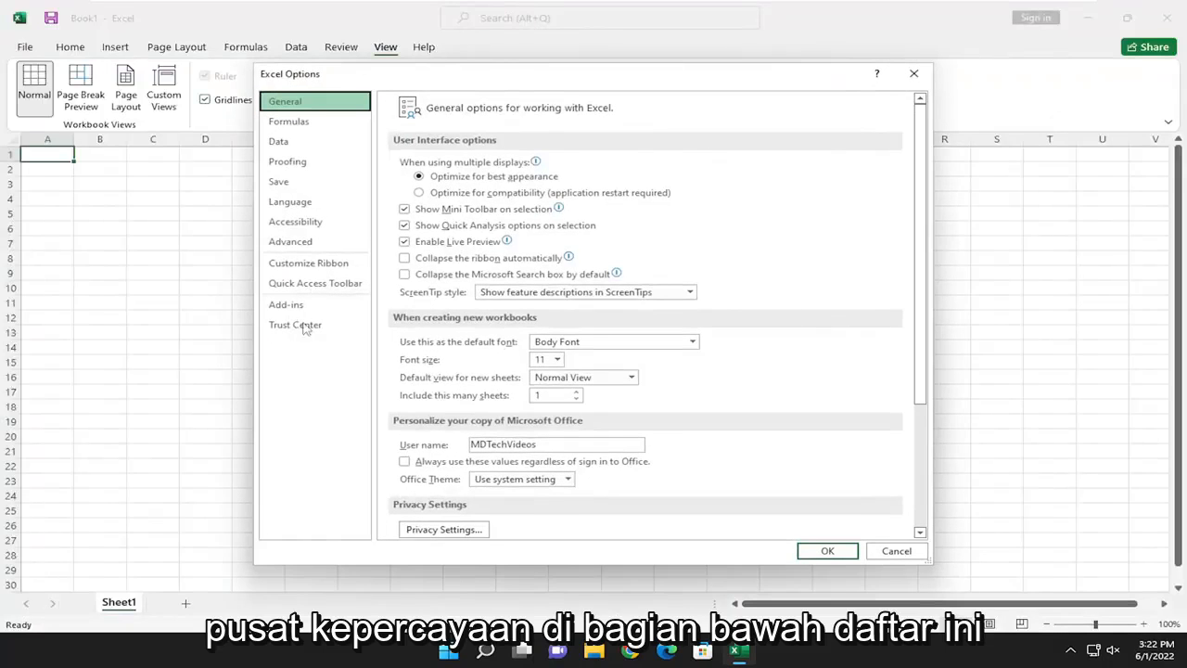
{"action": "left_click", "coordinate": [295, 325]}
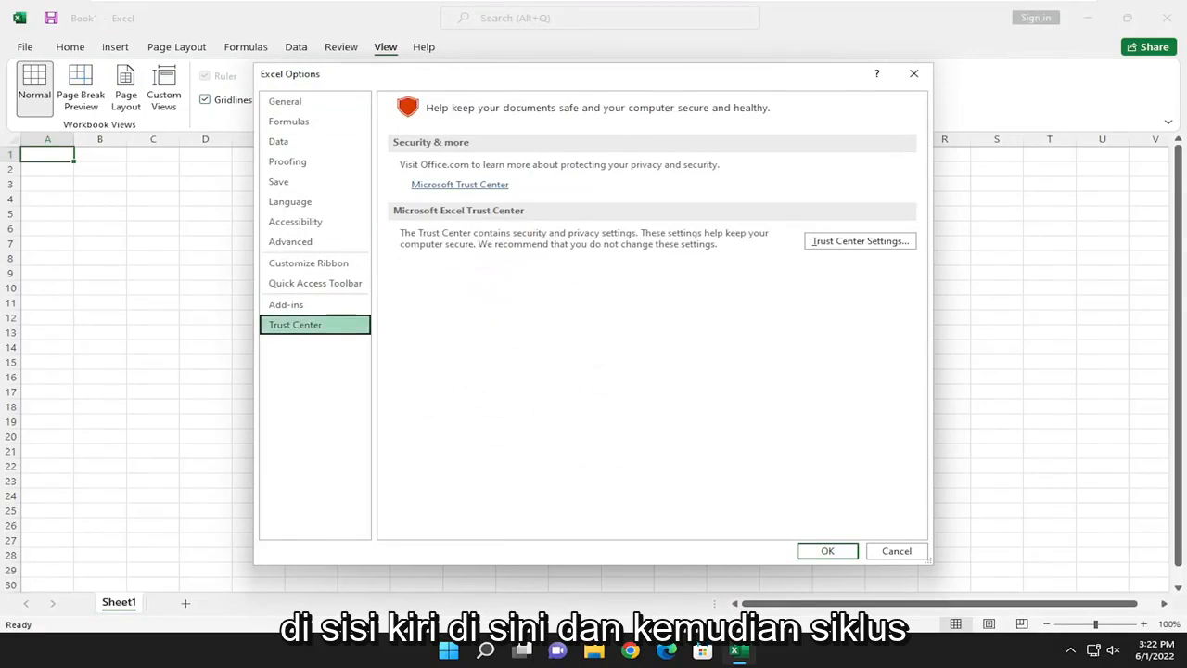
{"action": "mouse_move", "coordinate": [827, 248]}
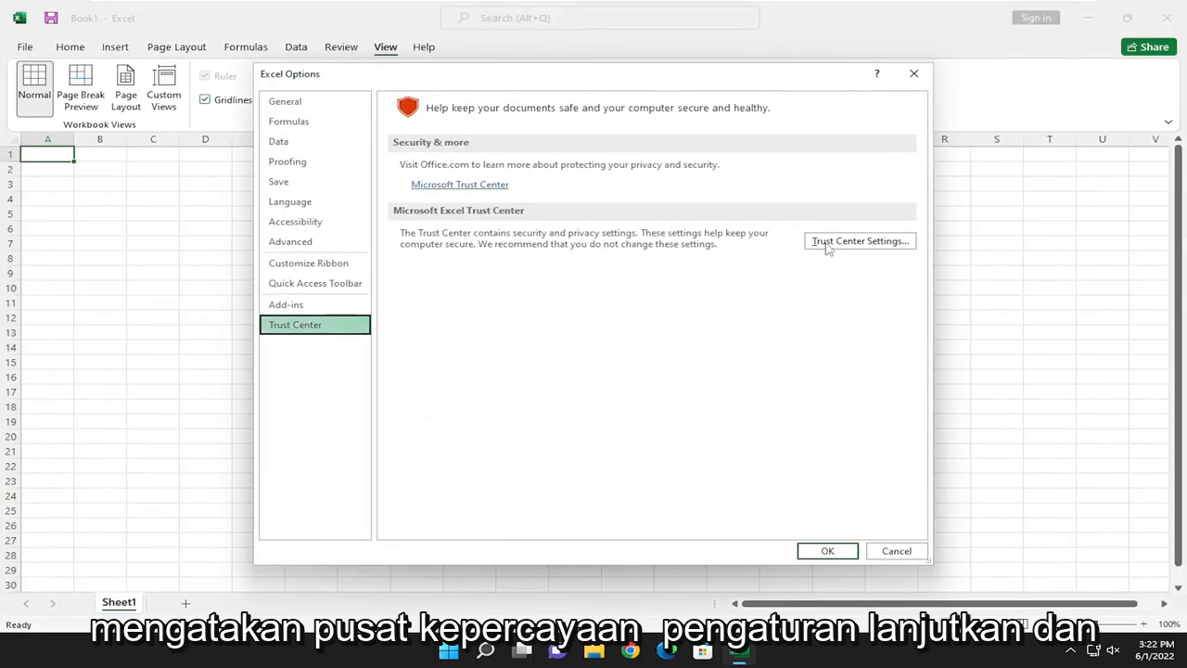
Step: In Trust Center Settings > Macro Settings, choose 'Enable VBA macros (not recommended)'
{"action": "left_click", "coordinate": [859, 241]}
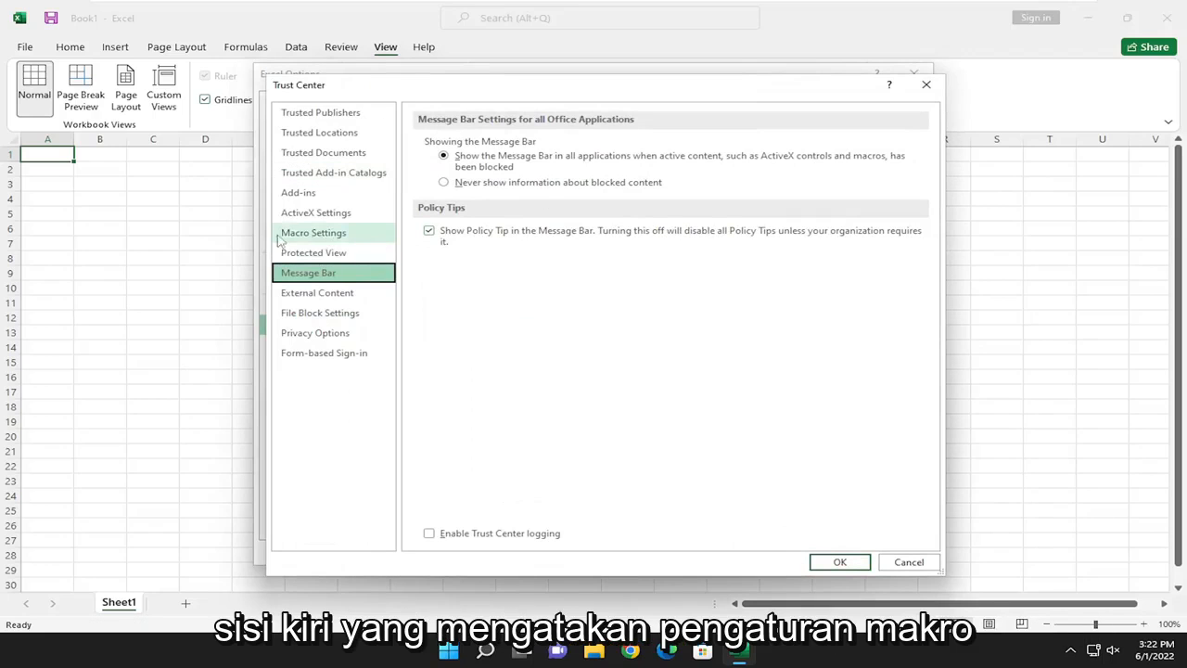
{"action": "left_click", "coordinate": [312, 232]}
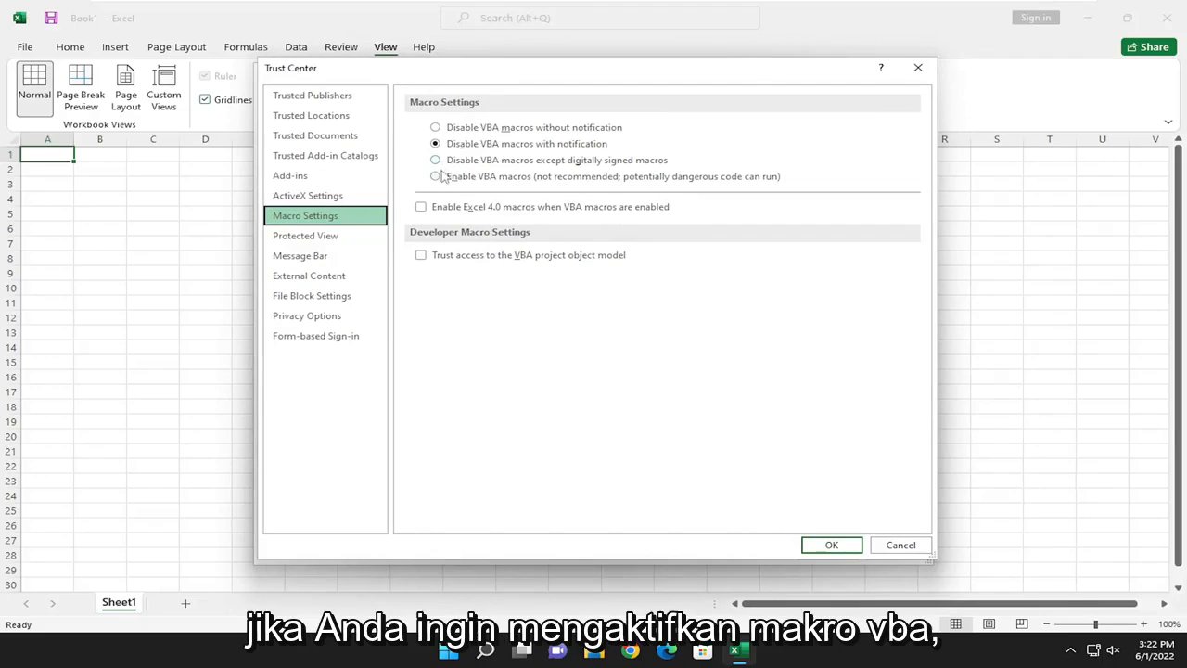
{"action": "left_click", "coordinate": [434, 176]}
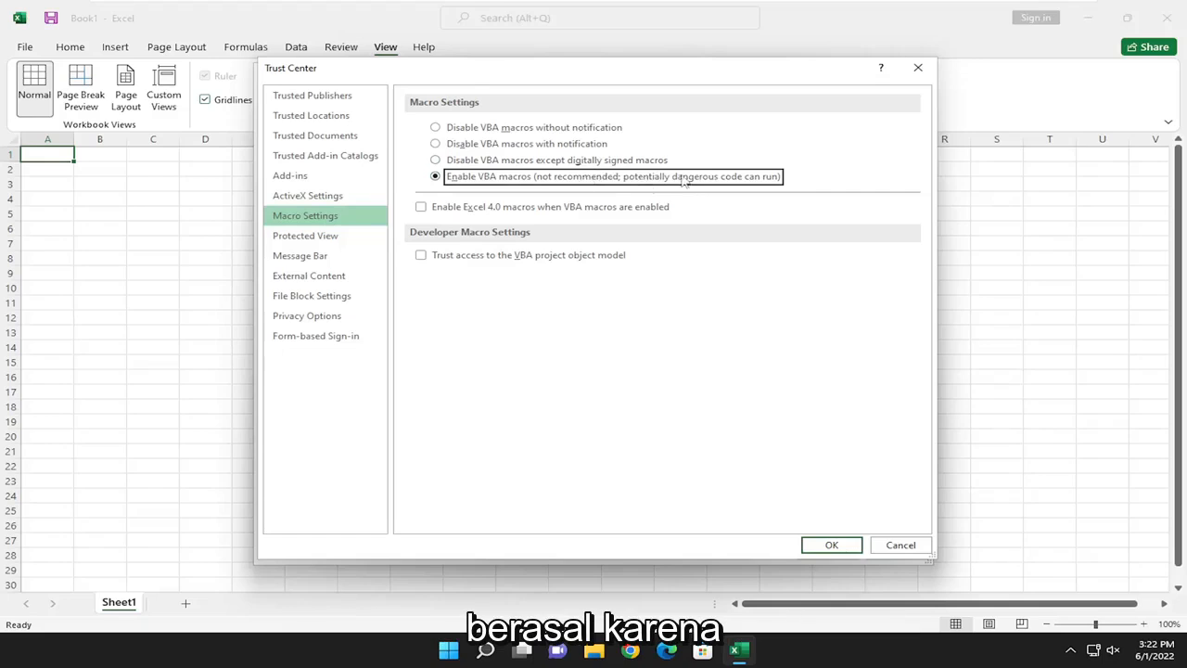
{"action": "mouse_move", "coordinate": [453, 195]}
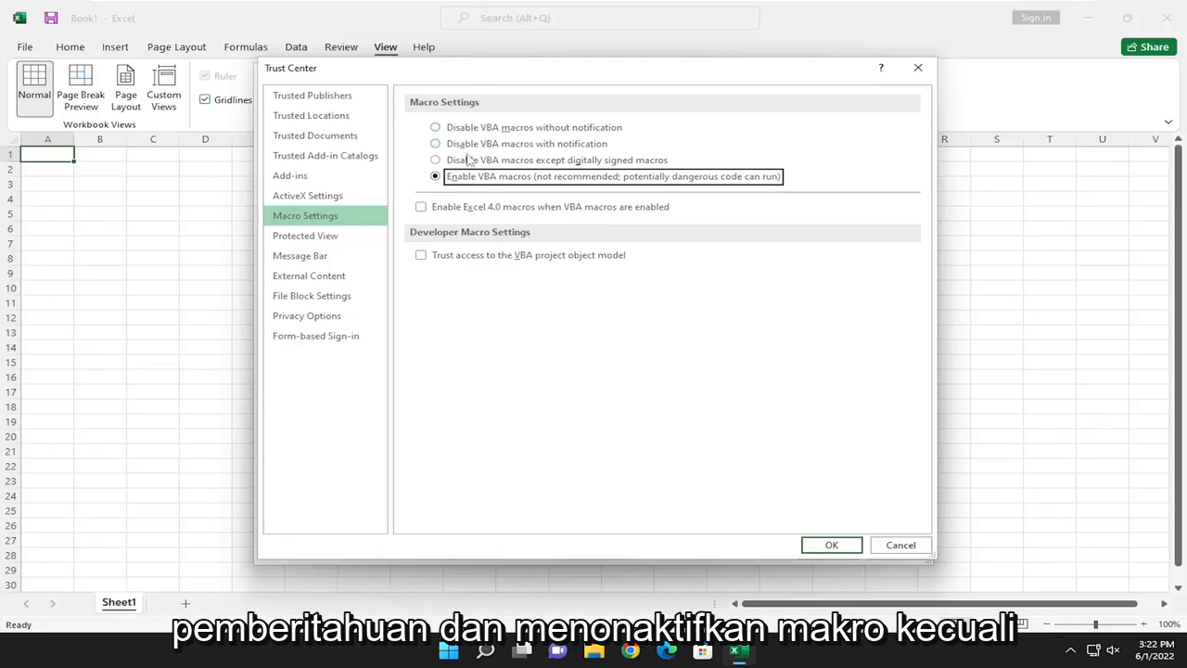
{"action": "mouse_move", "coordinate": [560, 170]}
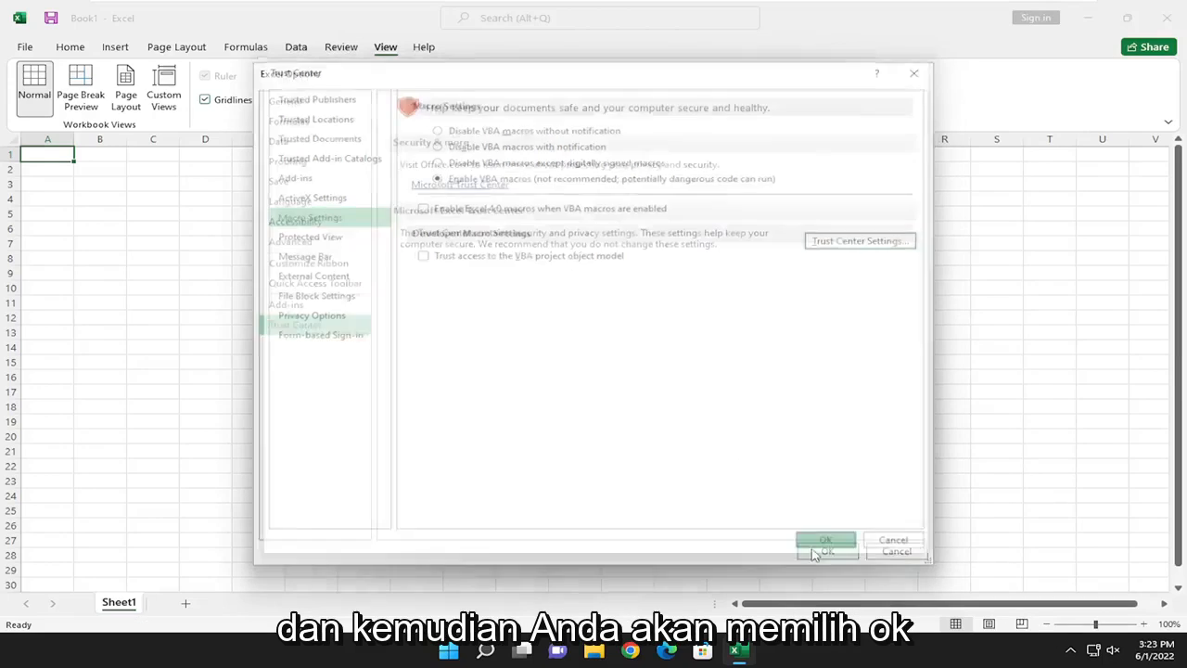
Step: Confirm the macro setting with OK, returning to the Excel Options Trust Center page
{"action": "left_click", "coordinate": [823, 540]}
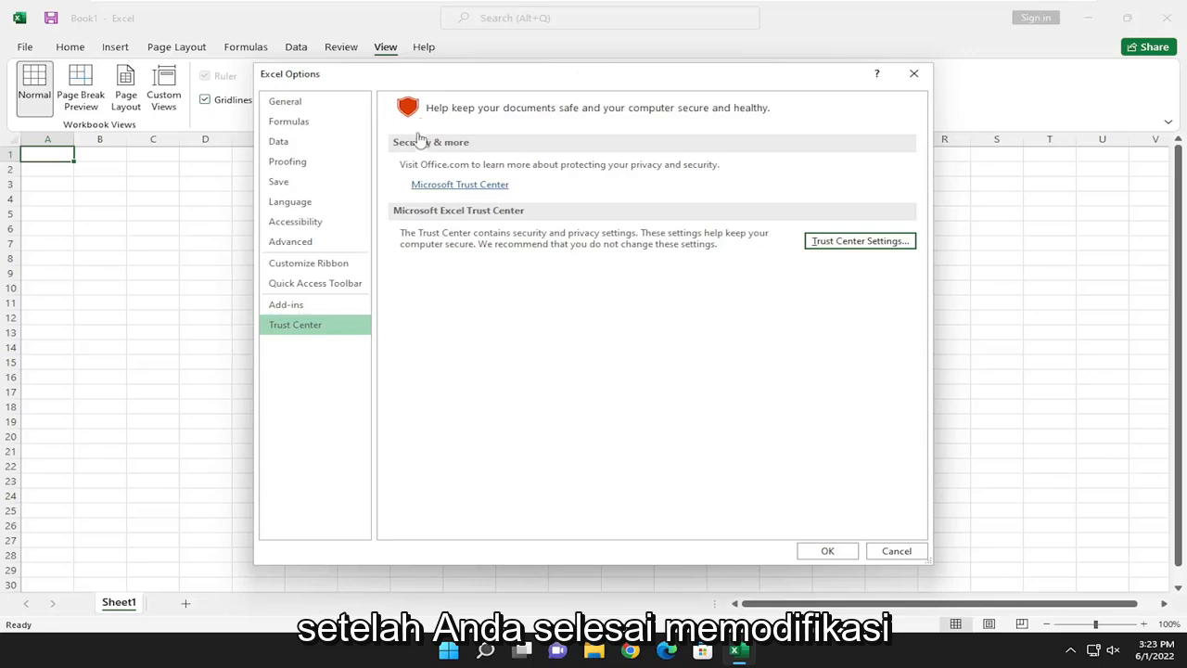
{"action": "mouse_move", "coordinate": [583, 134]}
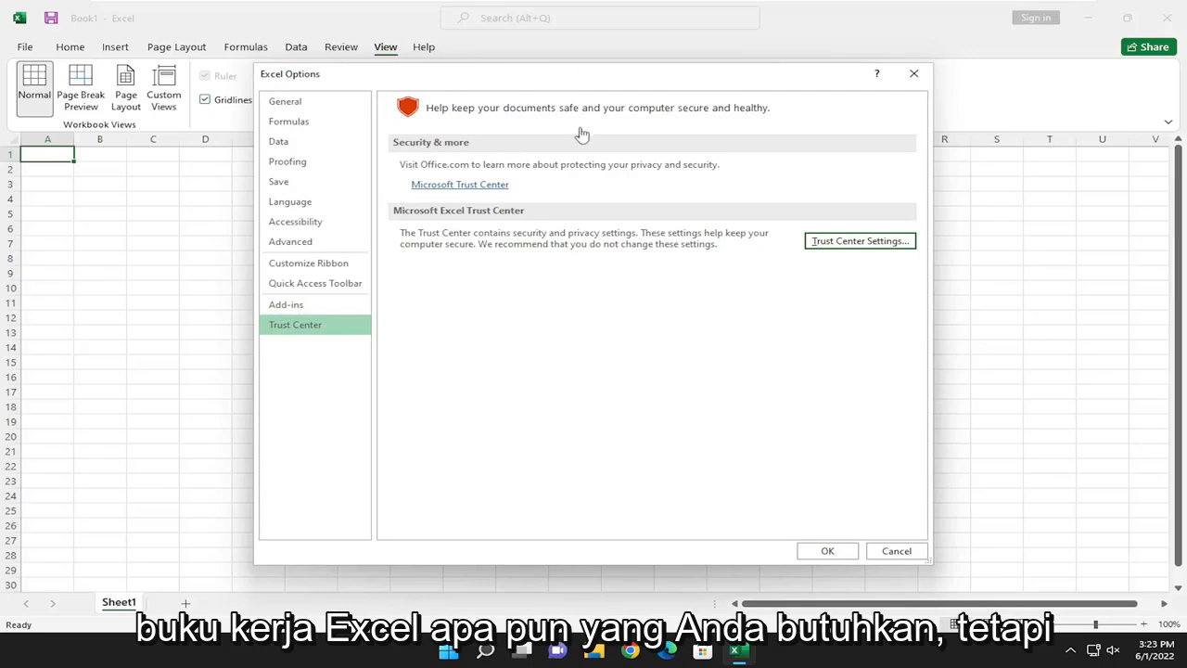
{"action": "mouse_move", "coordinate": [464, 176]}
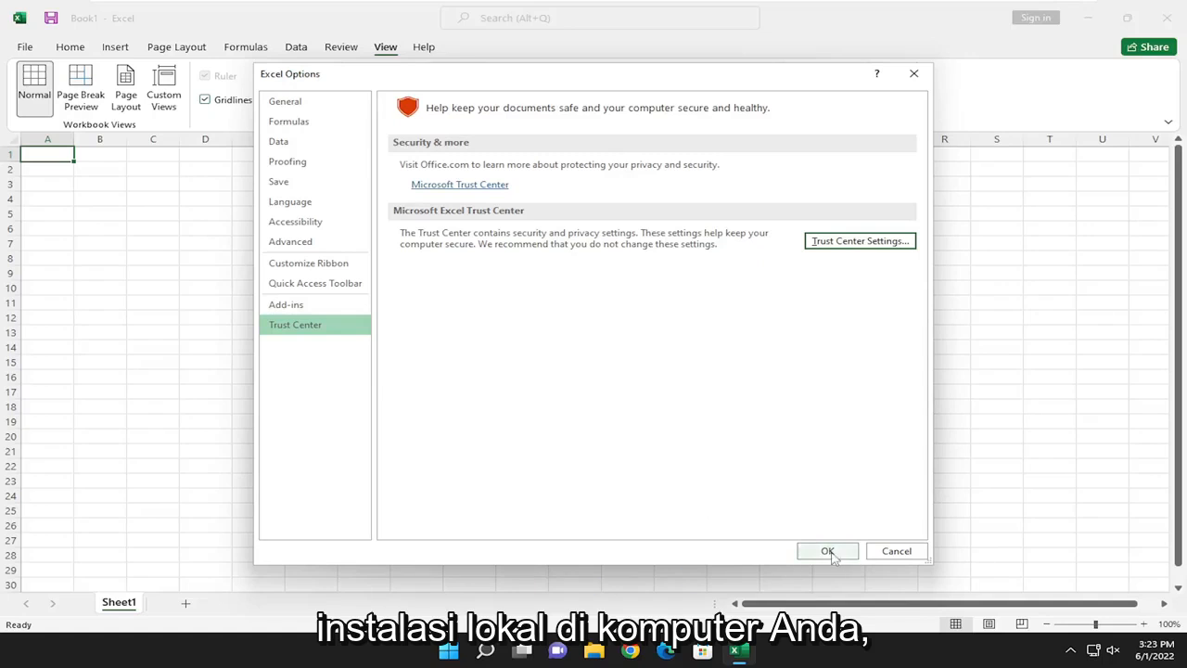
Step: Confirm Excel Options with OK and return to the blank workbook
{"action": "left_click", "coordinate": [827, 549]}
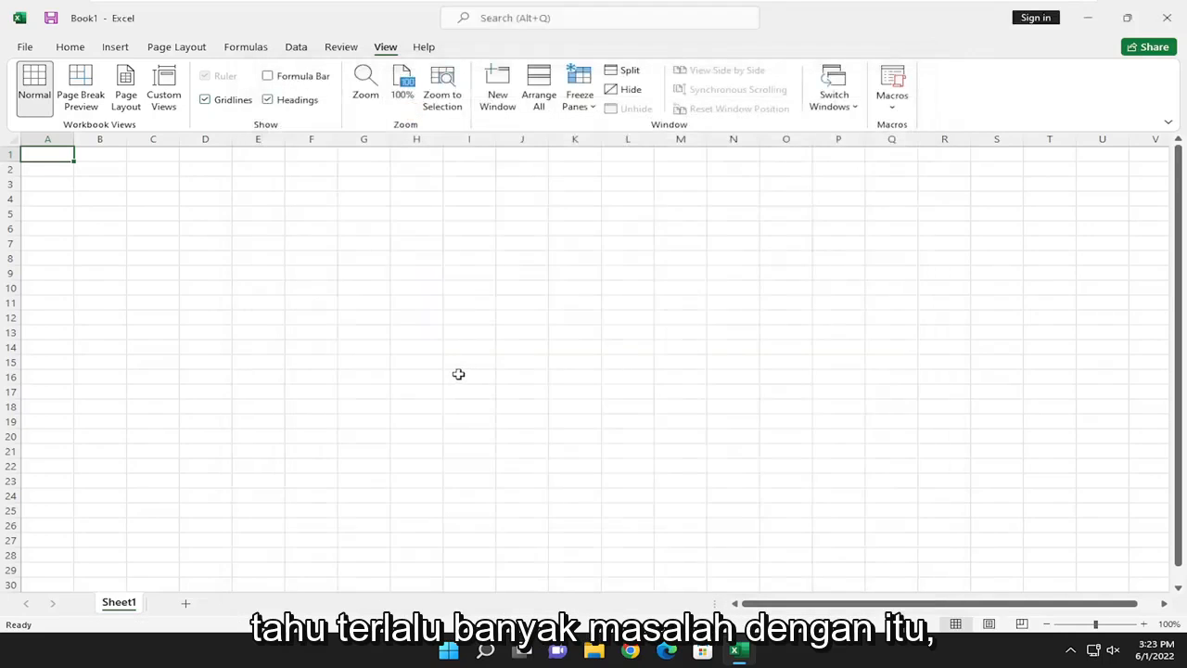
{"action": "mouse_move", "coordinate": [423, 363]}
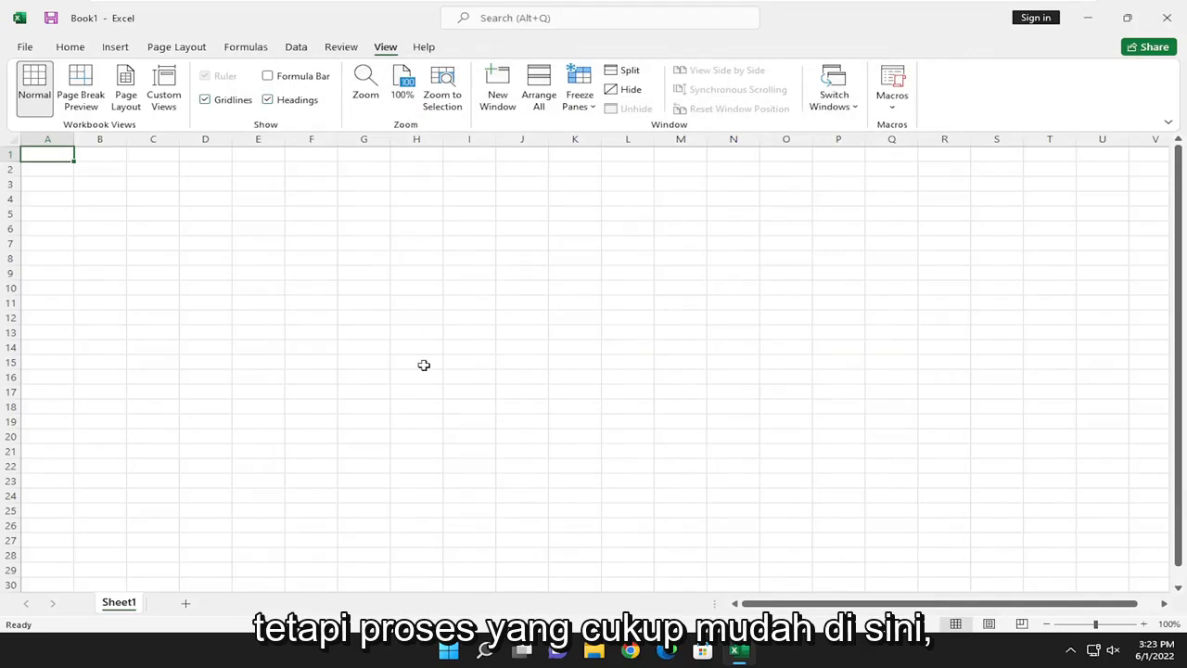
{"action": "mouse_move", "coordinate": [560, 356]}
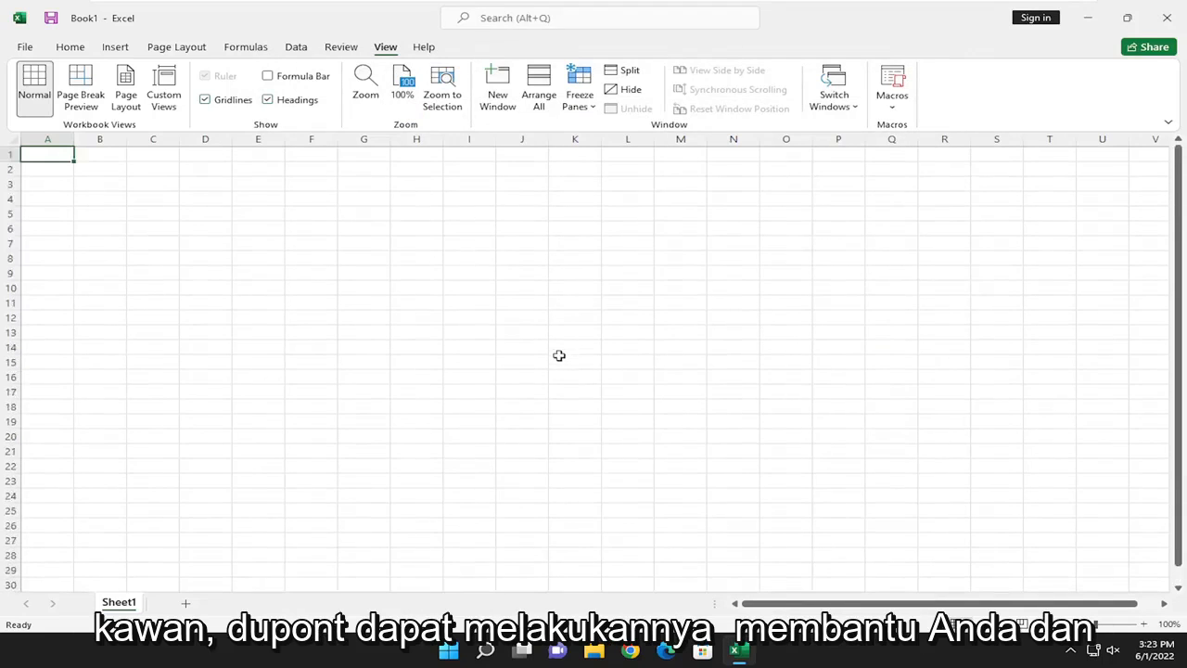